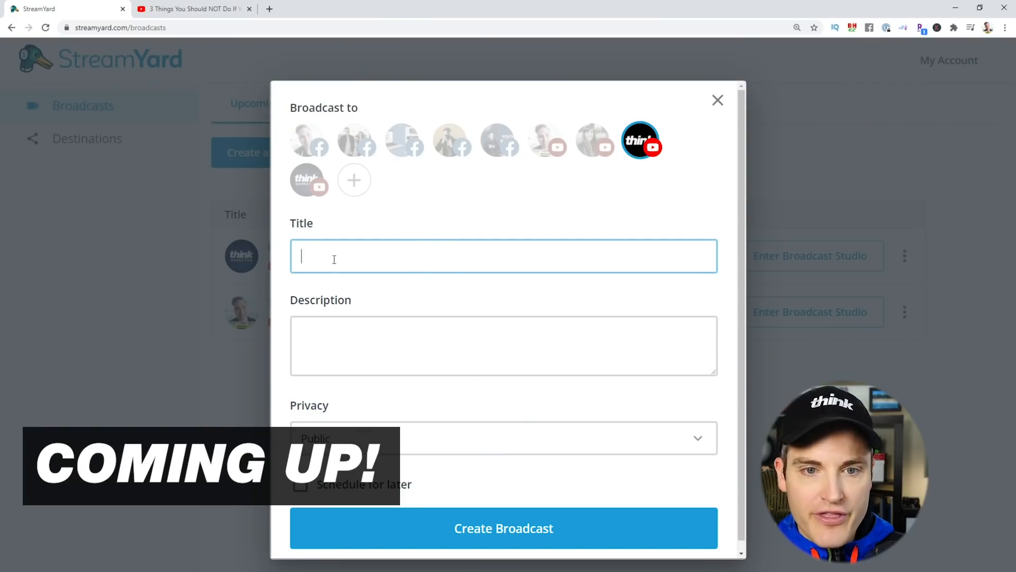
- Review the Destinations page and YouTube Channel option, then start creating a new broadcast
text(3 Things You Should NOT Do If You Want to Get VIEWS on YouTube in 2021)
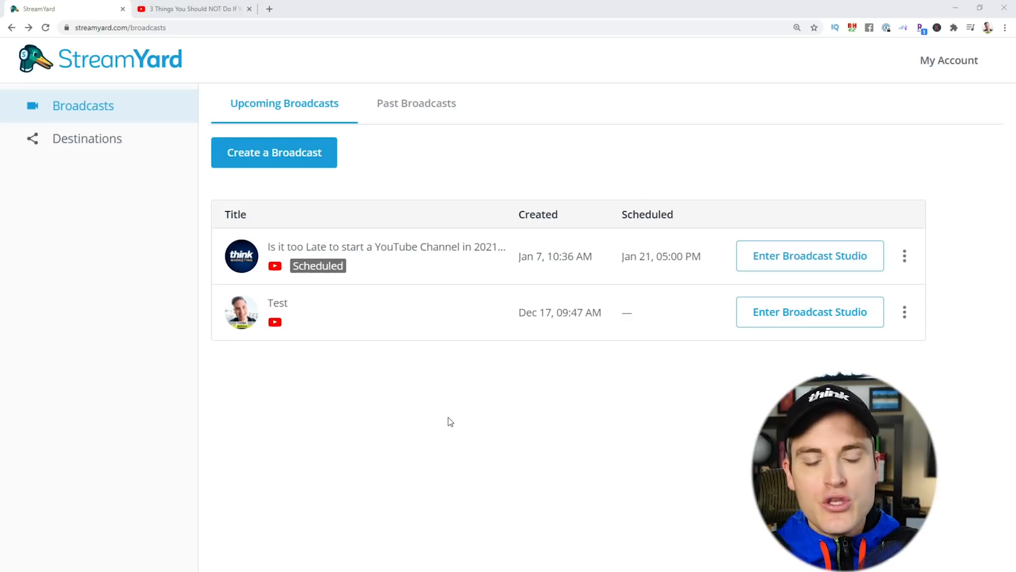
mouse_move(355, 336)
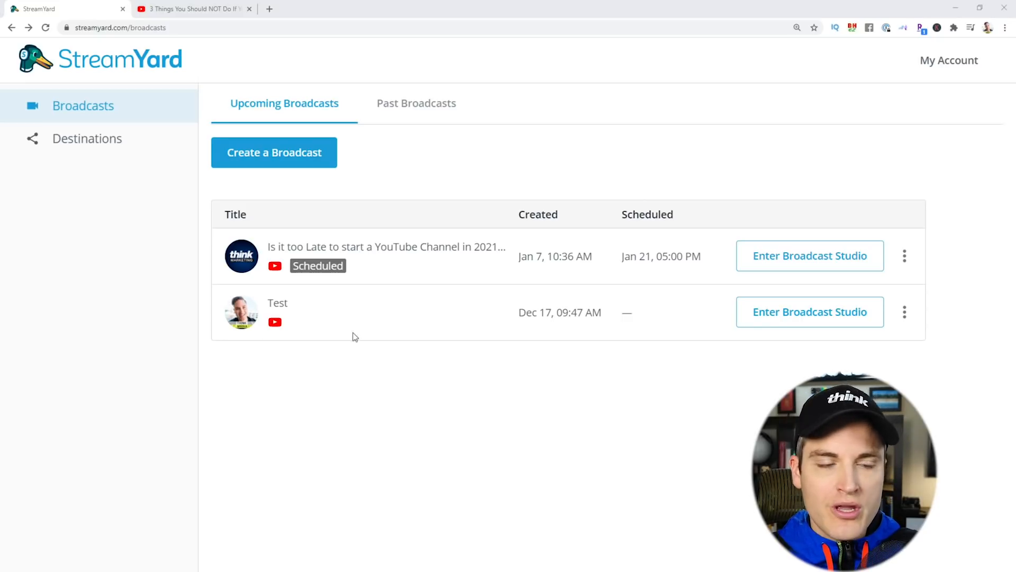
click(87, 138)
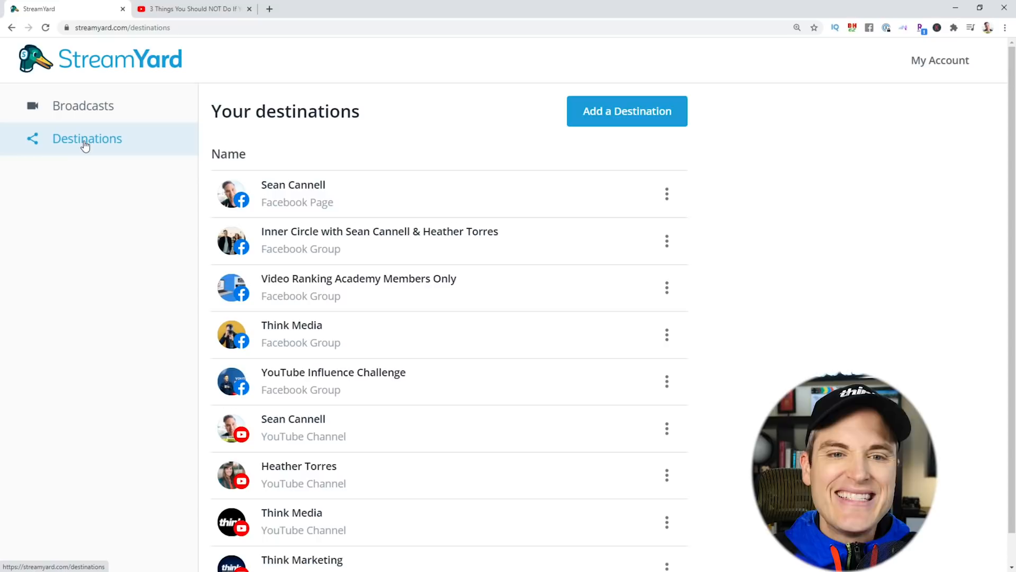
click(626, 111)
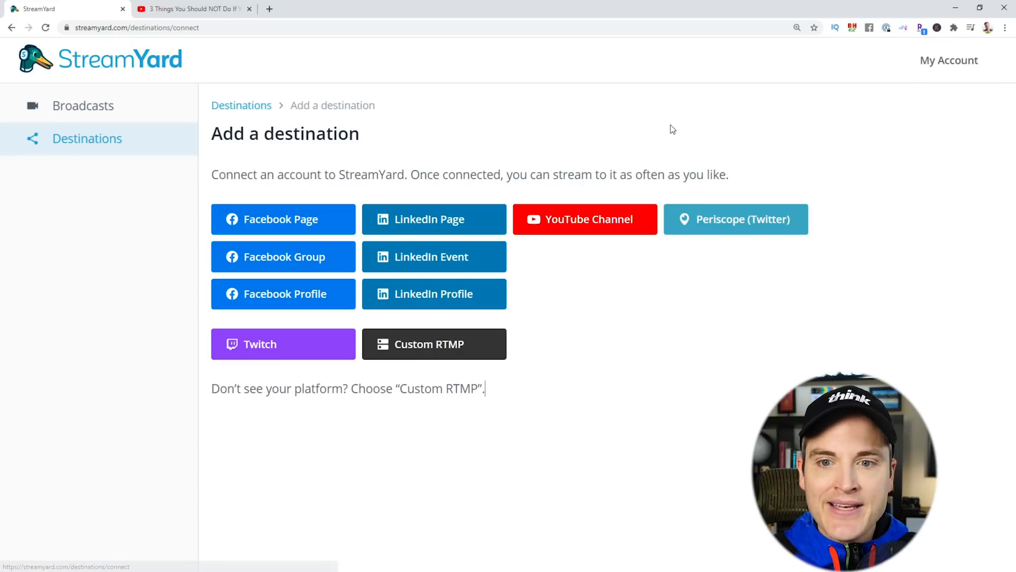
click(585, 218)
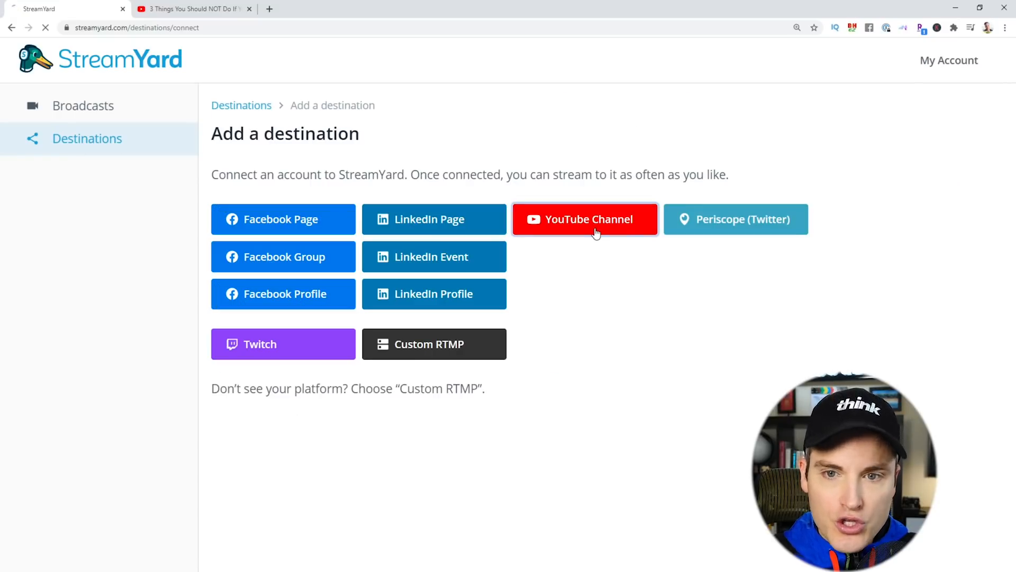
click(585, 219)
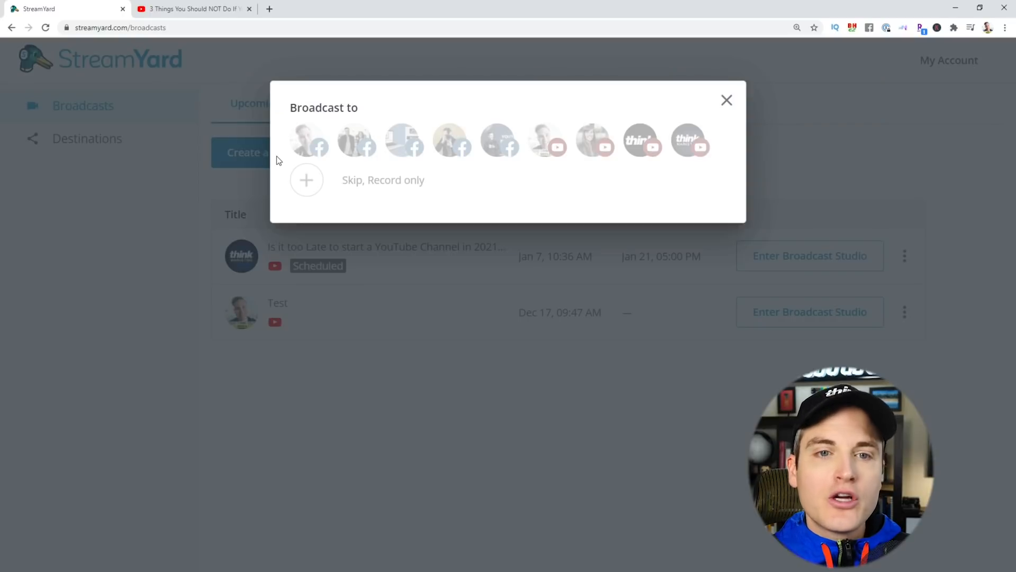
- Target the Think Media YouTube channel, keep privacy Public and enable Schedule for later
click(642, 140)
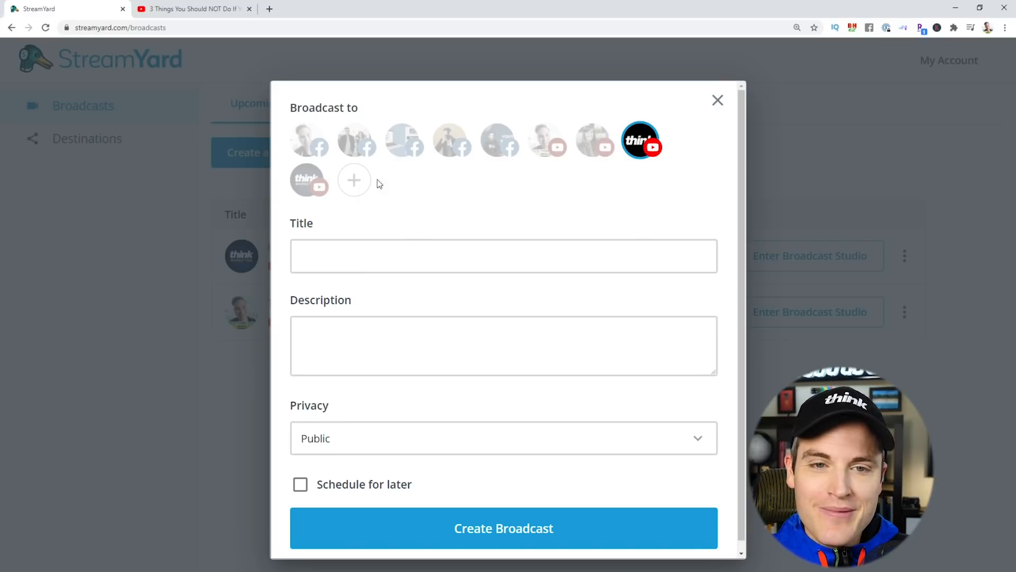
mouse_move(449, 141)
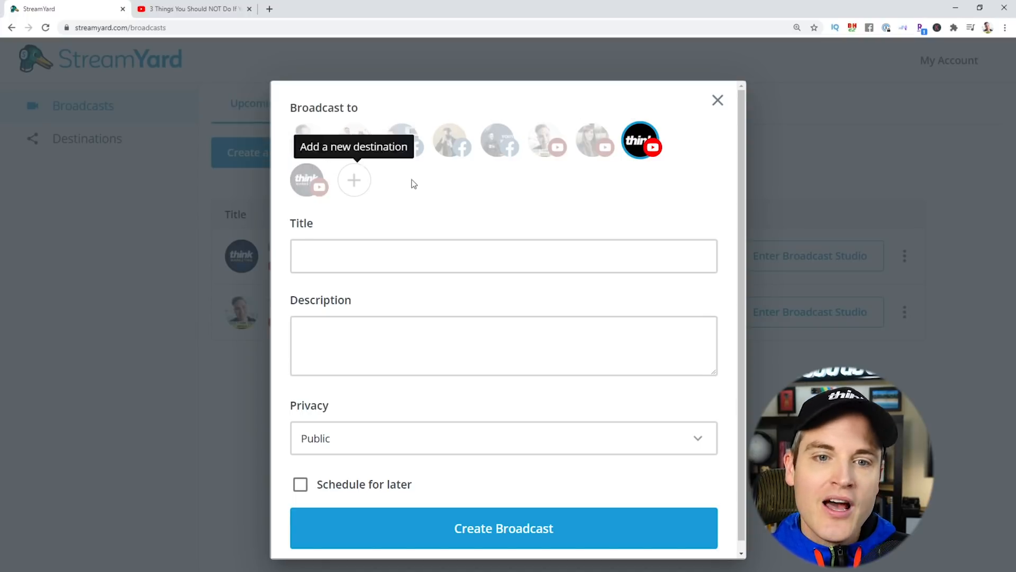
mouse_move(446, 190)
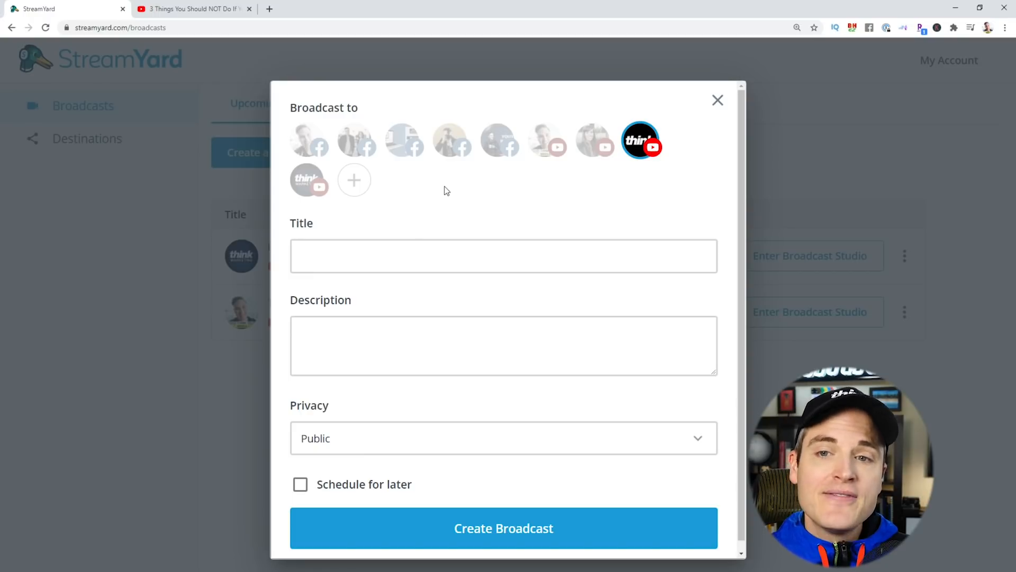
mouse_move(440, 187)
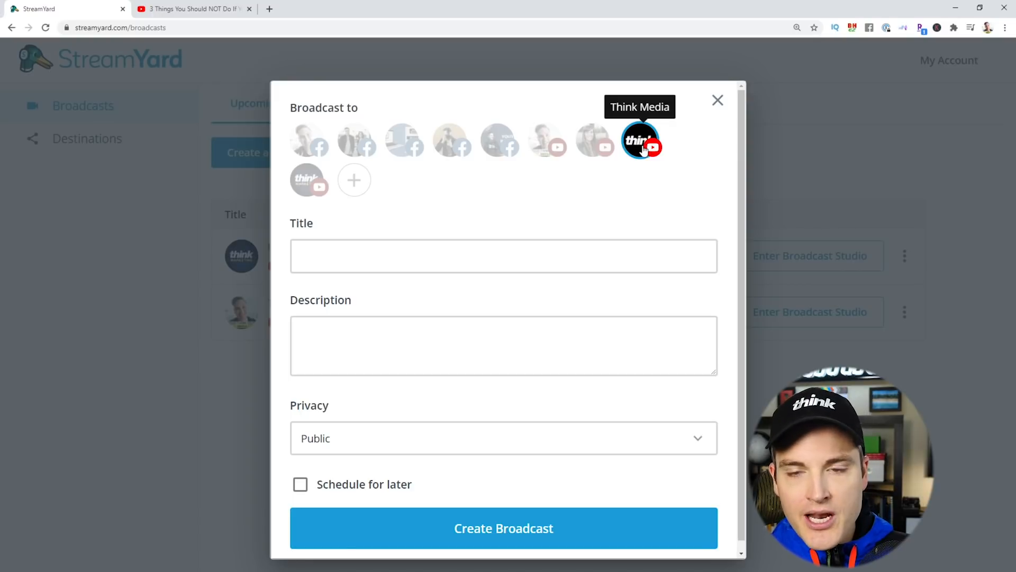
right_click(388, 255)
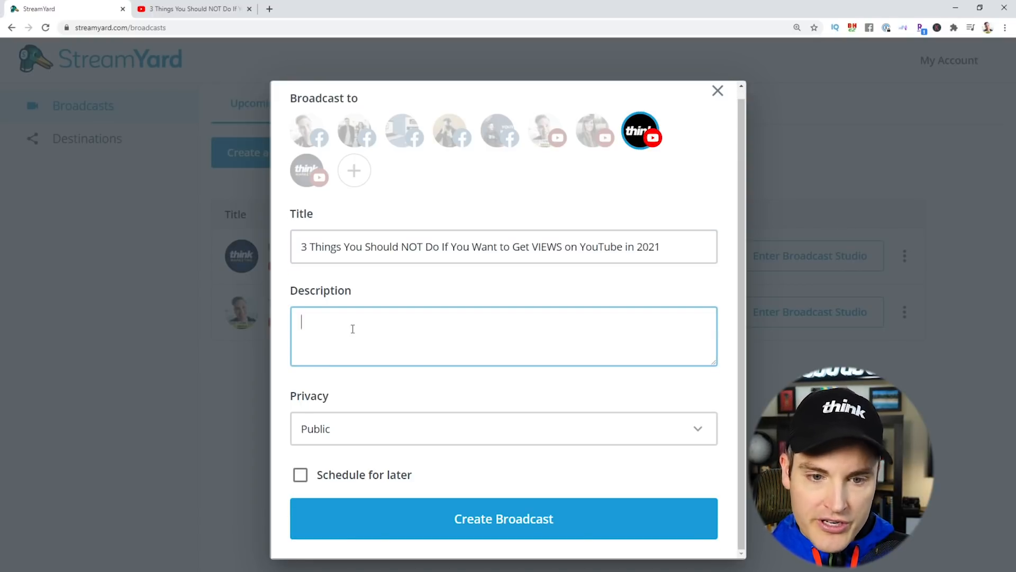
click(504, 428)
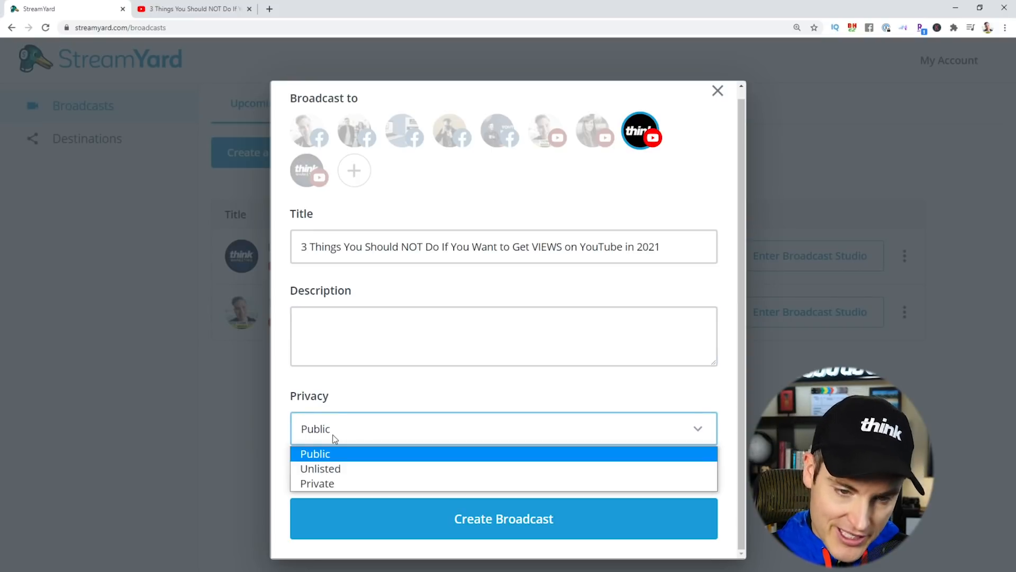
click(316, 453)
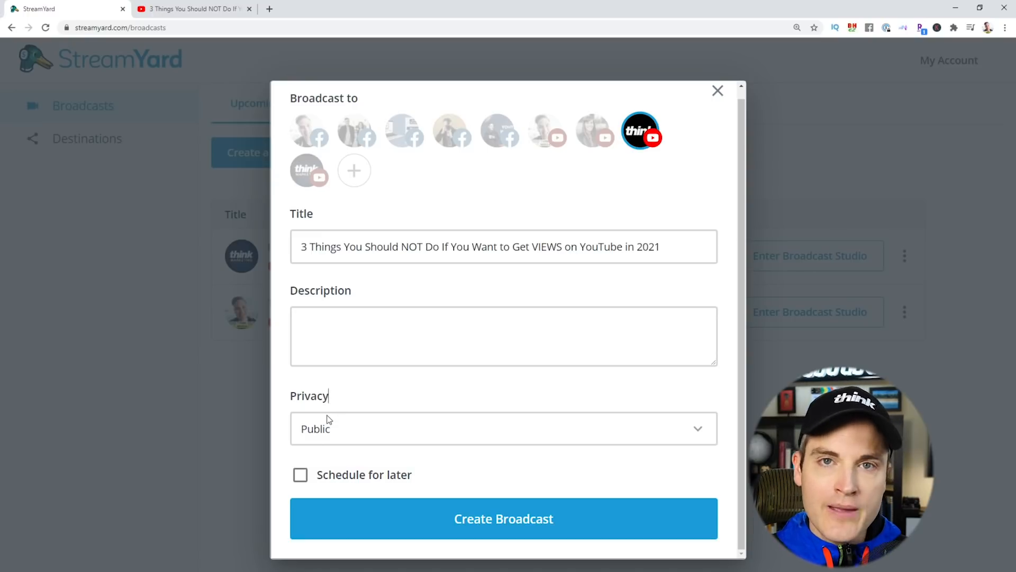
click(300, 474)
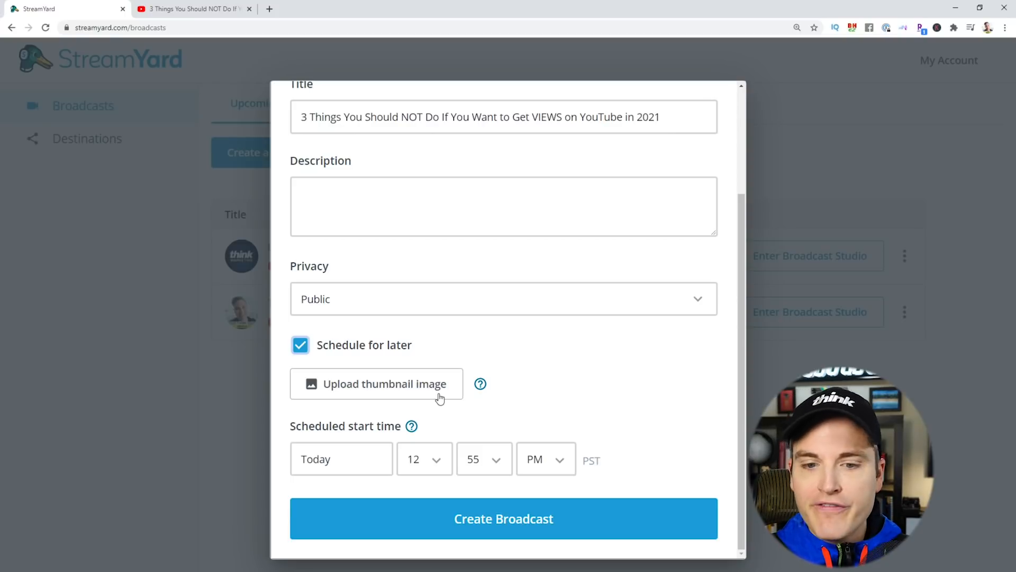
- Set the broadcast start time to today at 01:00 PM
click(341, 458)
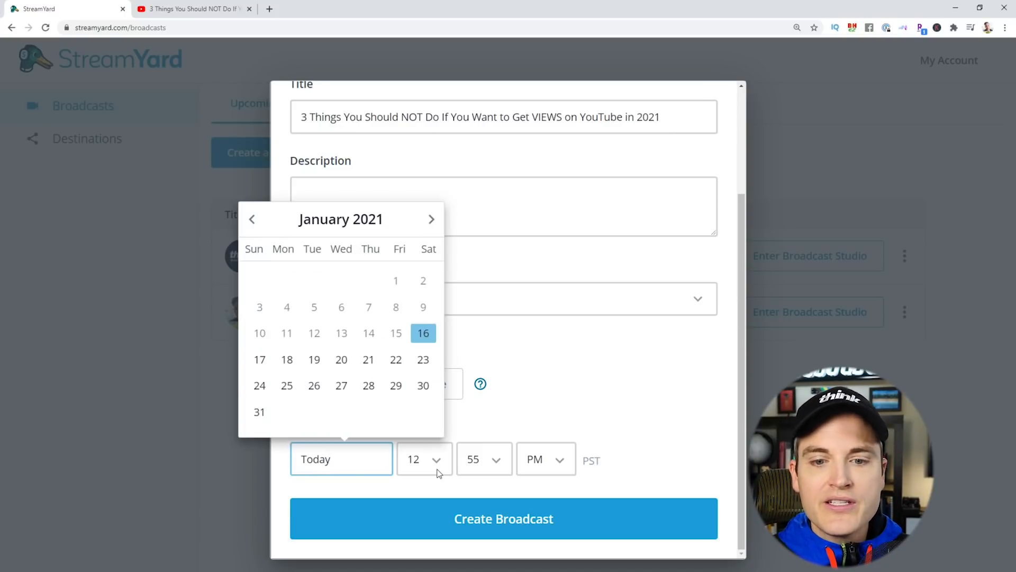
click(484, 458)
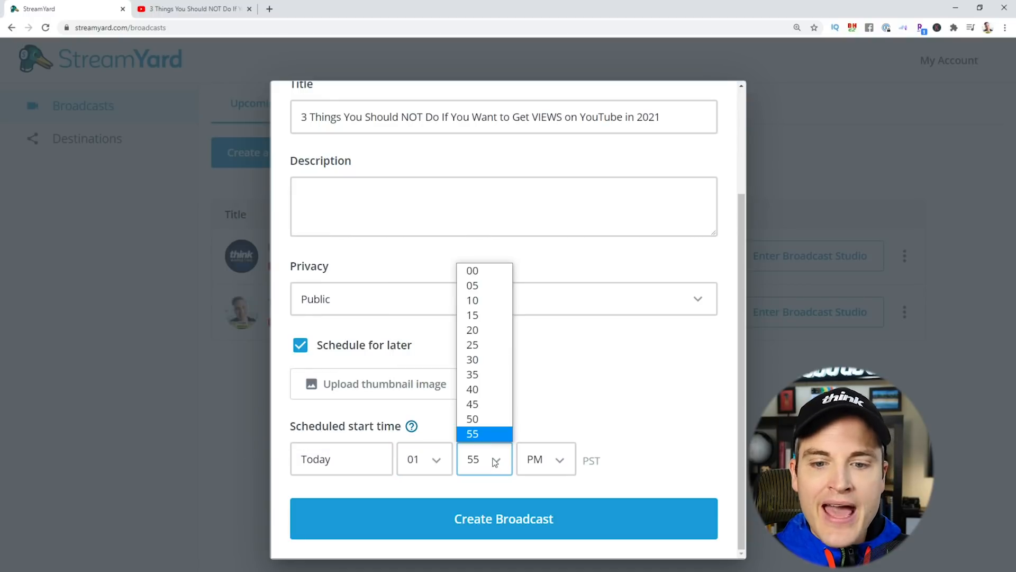
click(472, 270)
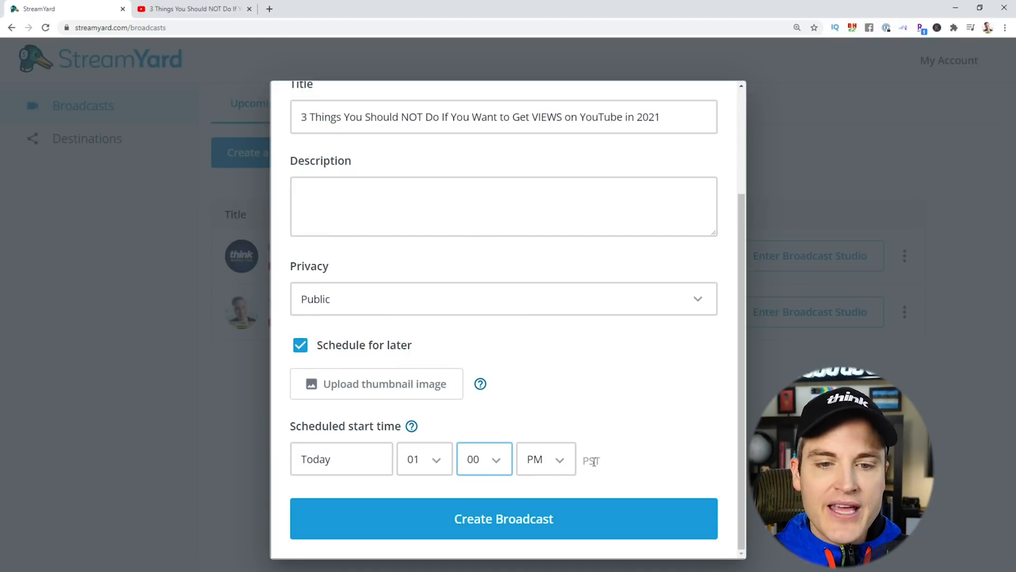
mouse_move(591, 459)
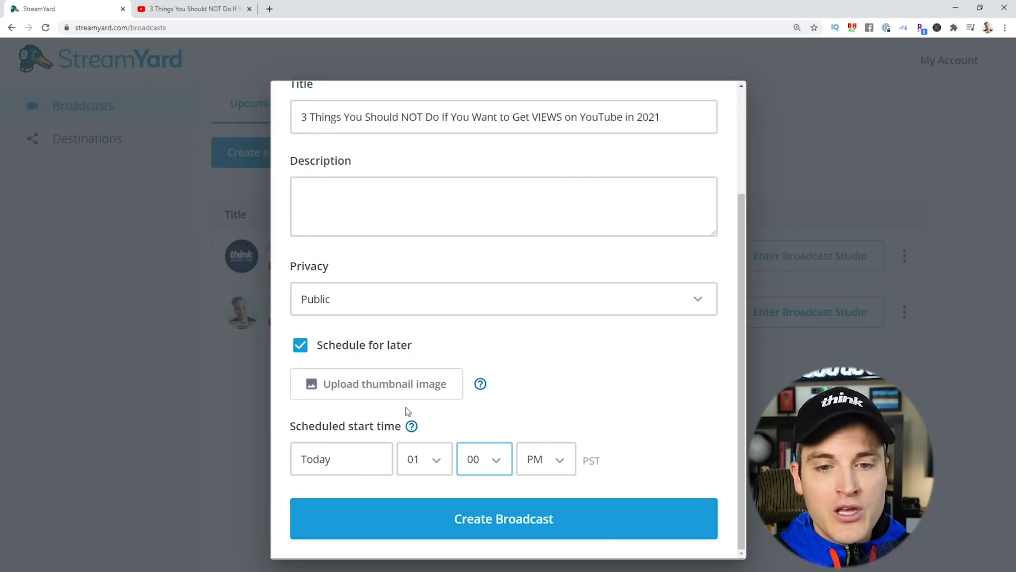
- Upload and apply the Stupid YouTube Mistakes thumbnail, then create the broadcast
click(376, 383)
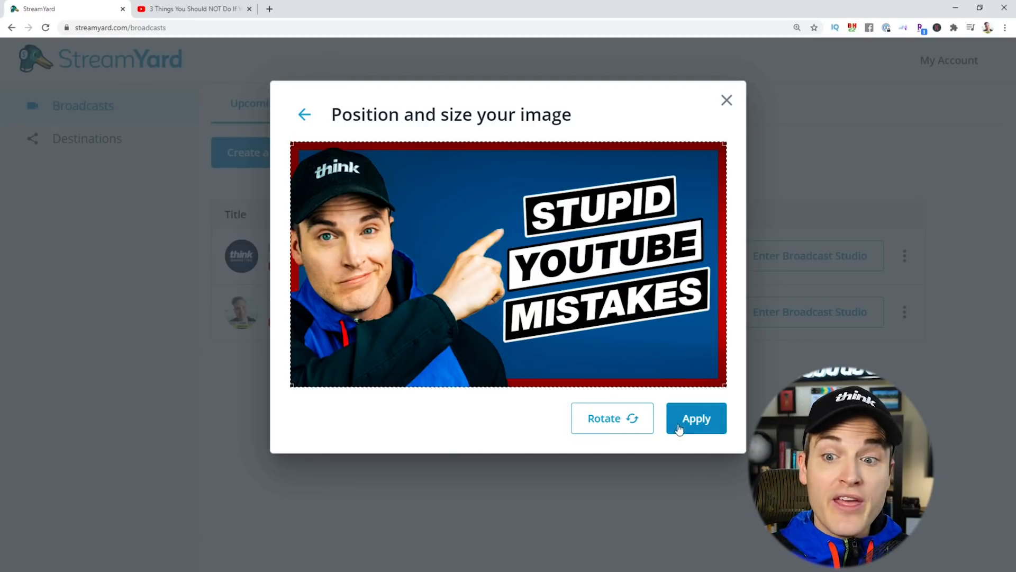
click(695, 419)
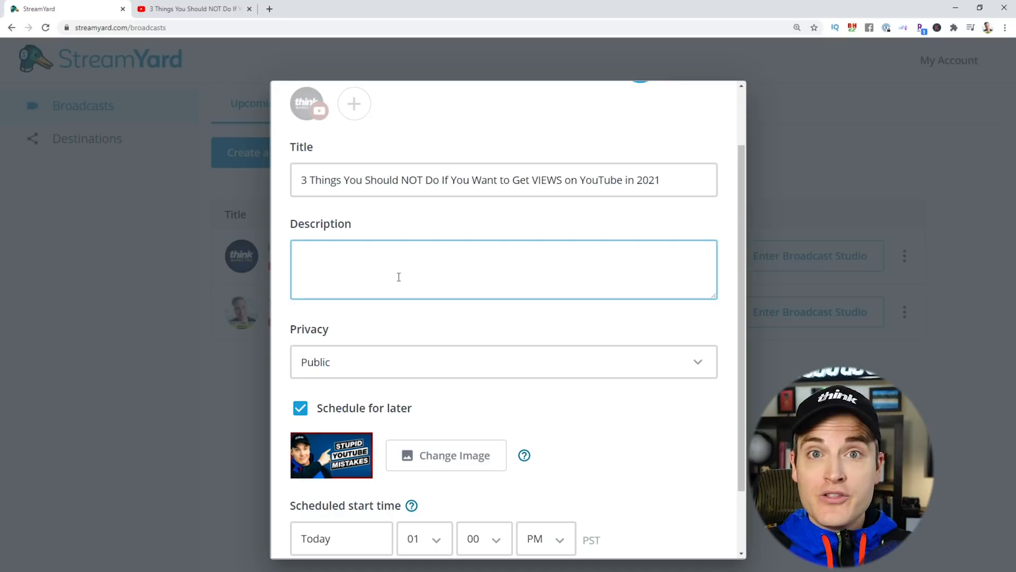
scroll(down, 3)
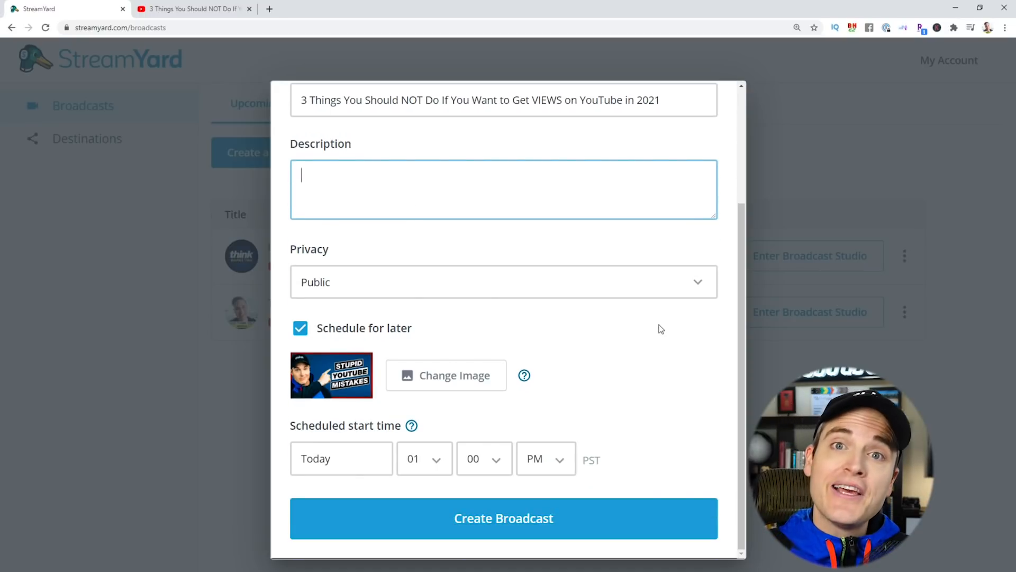
click(192, 8)
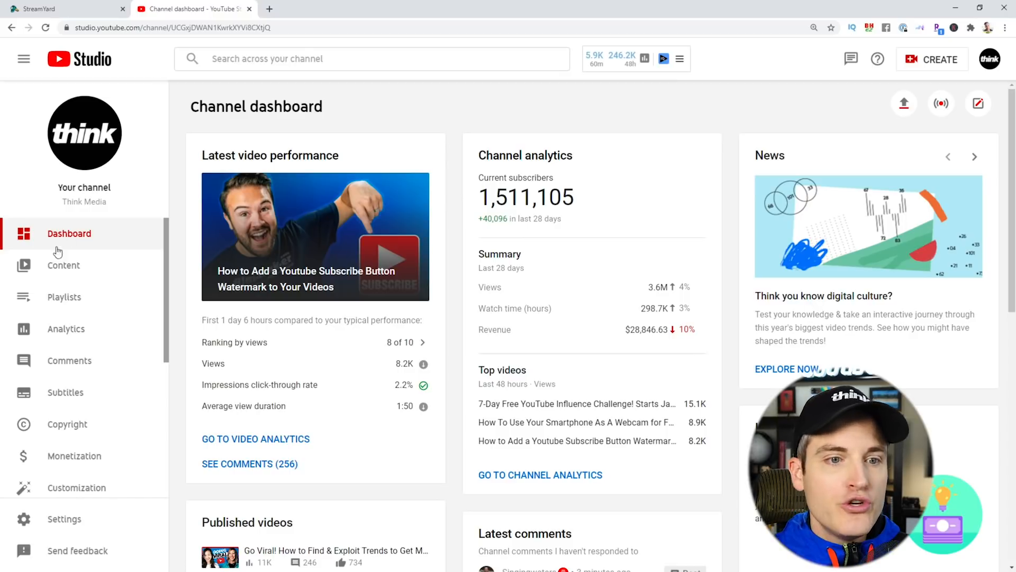
- Find the upcoming stream under Content > Live and open it in the live control room
click(64, 264)
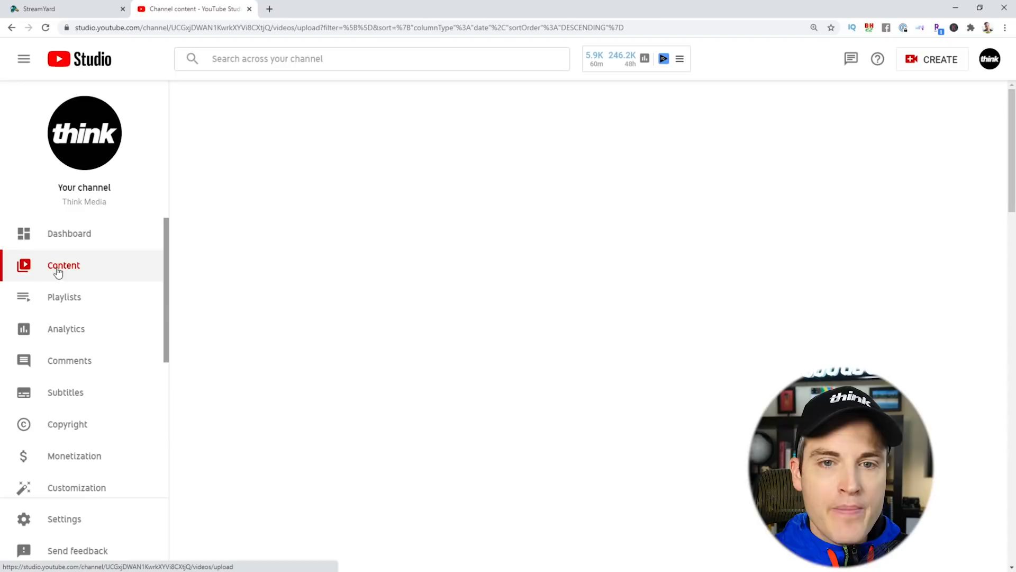
click(266, 142)
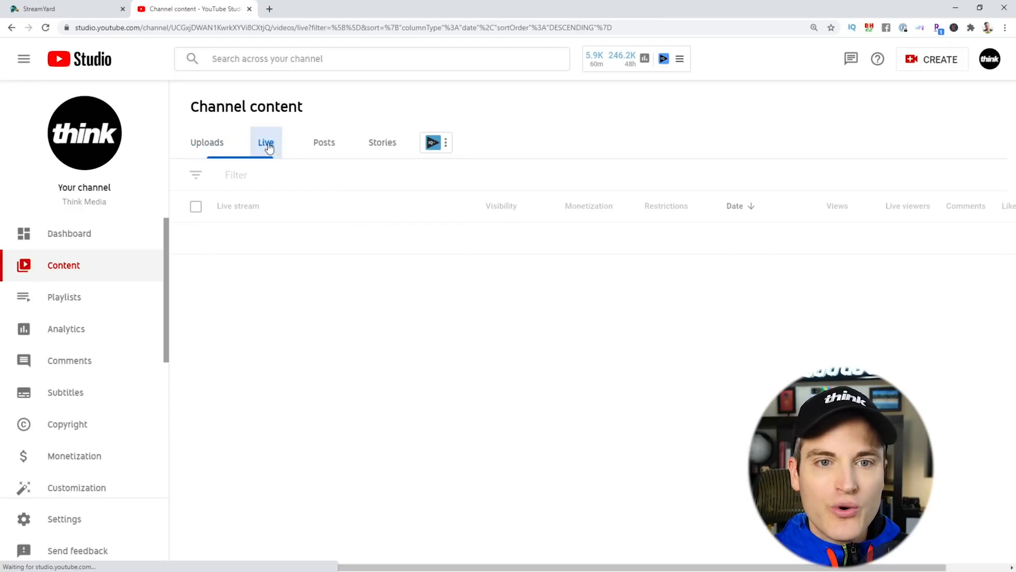
click(264, 142)
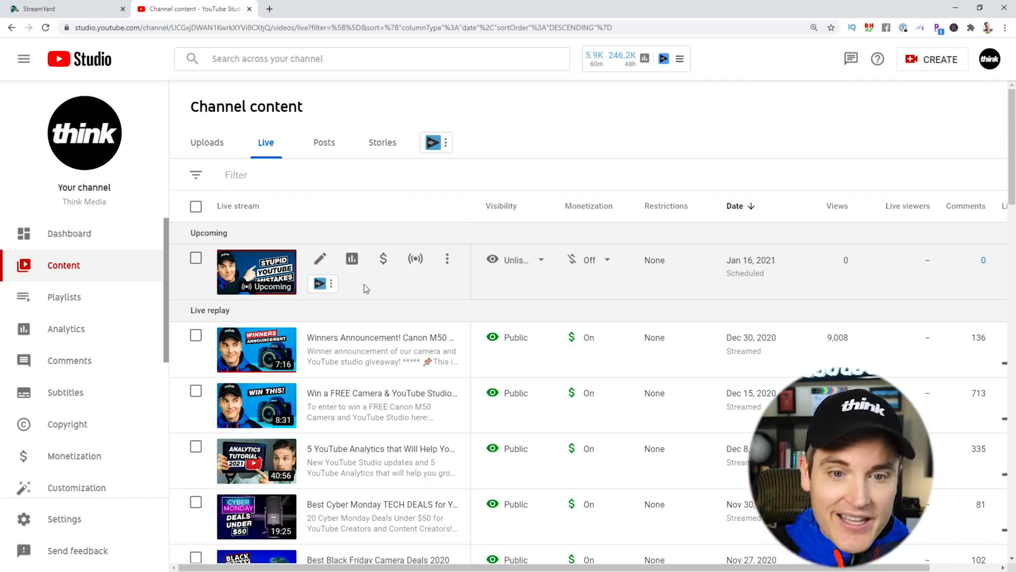
mouse_move(415, 260)
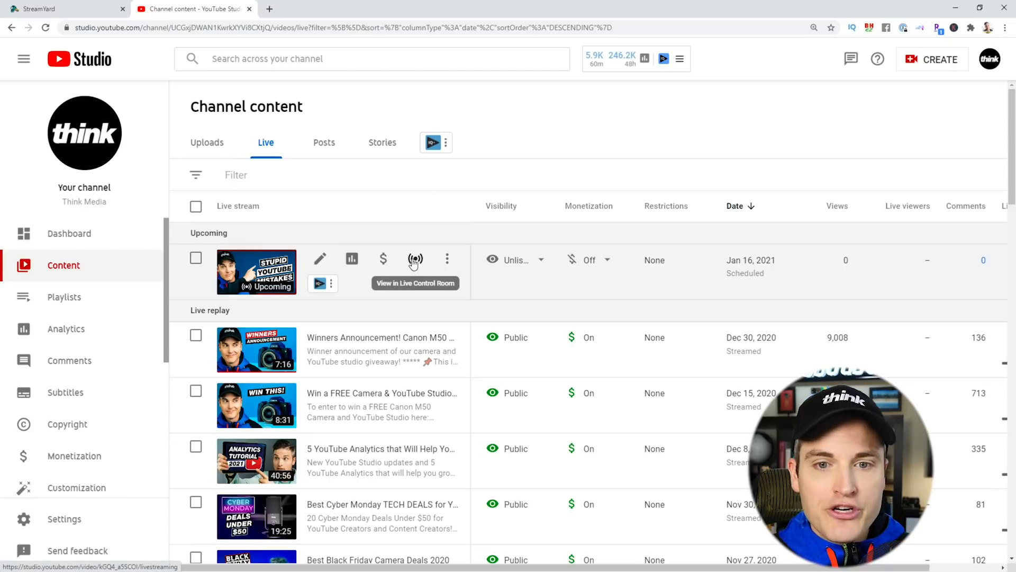
click(415, 259)
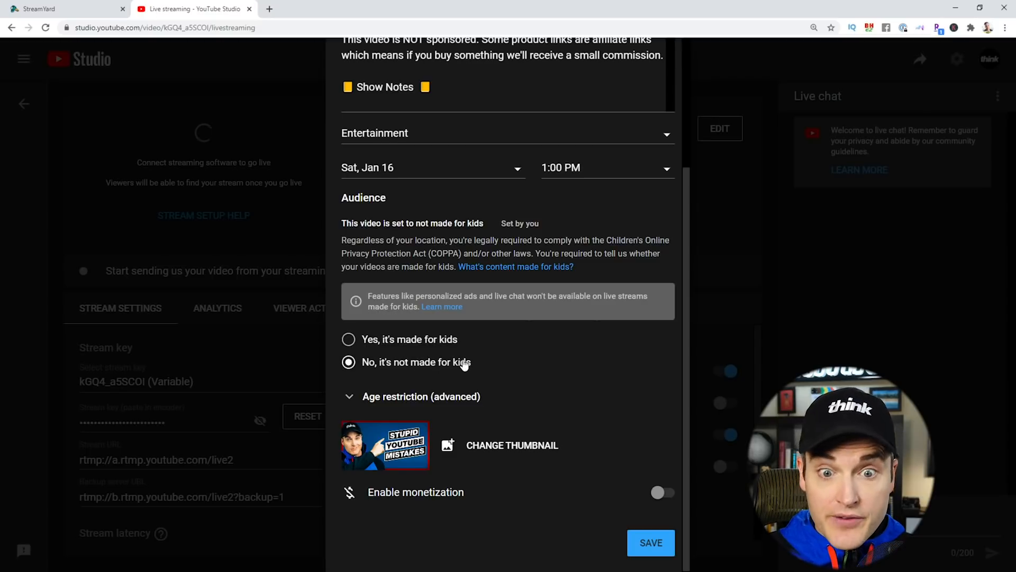
mouse_move(425, 332)
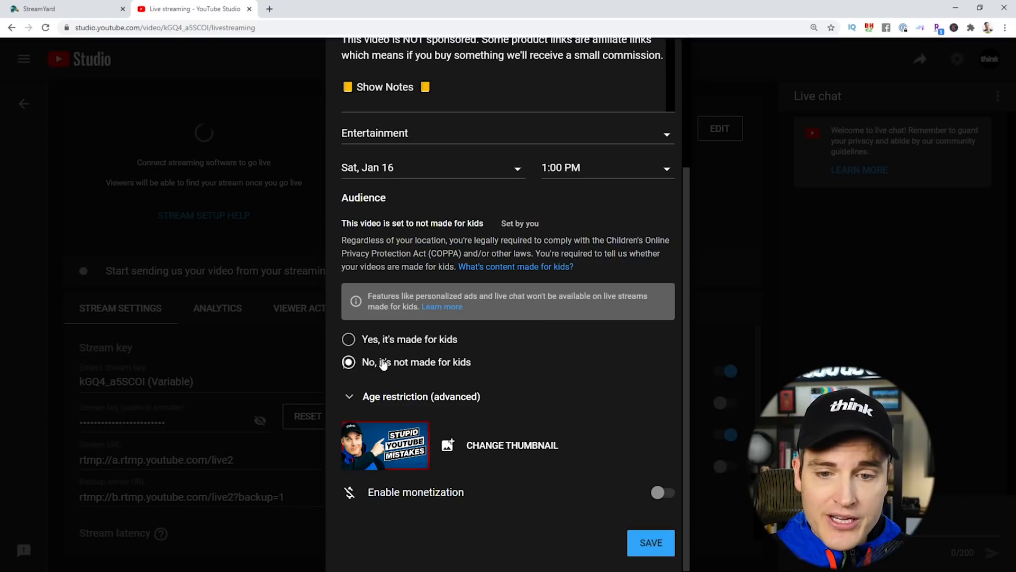
- Mark the stream not made for kids, save its details and enable Auto-stop
click(663, 493)
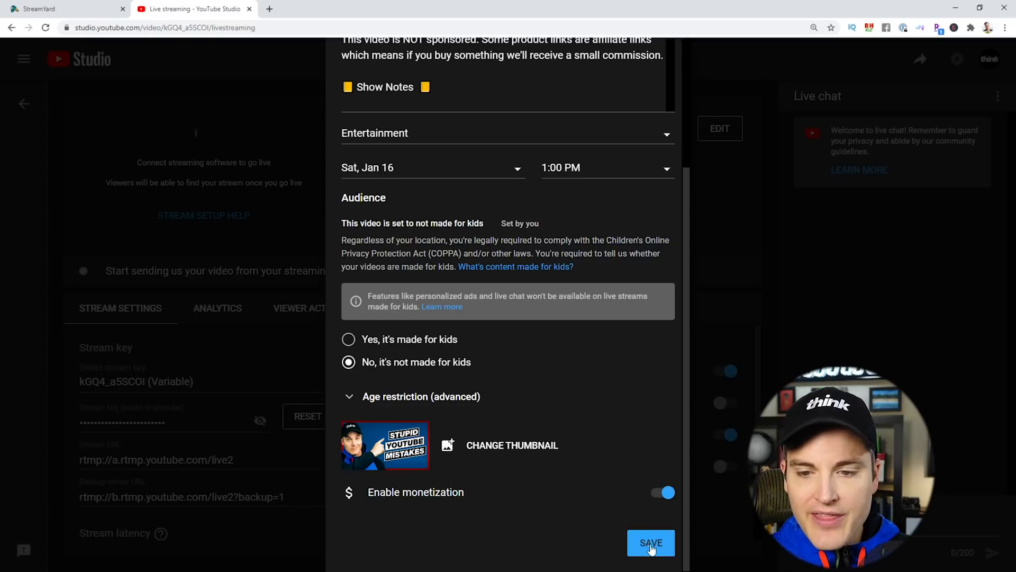
click(651, 542)
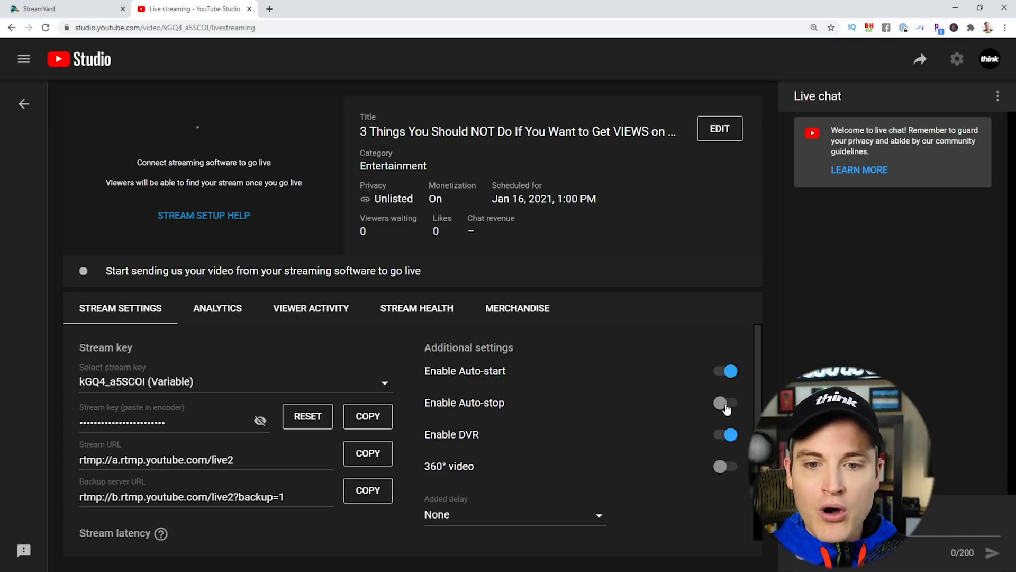
click(724, 403)
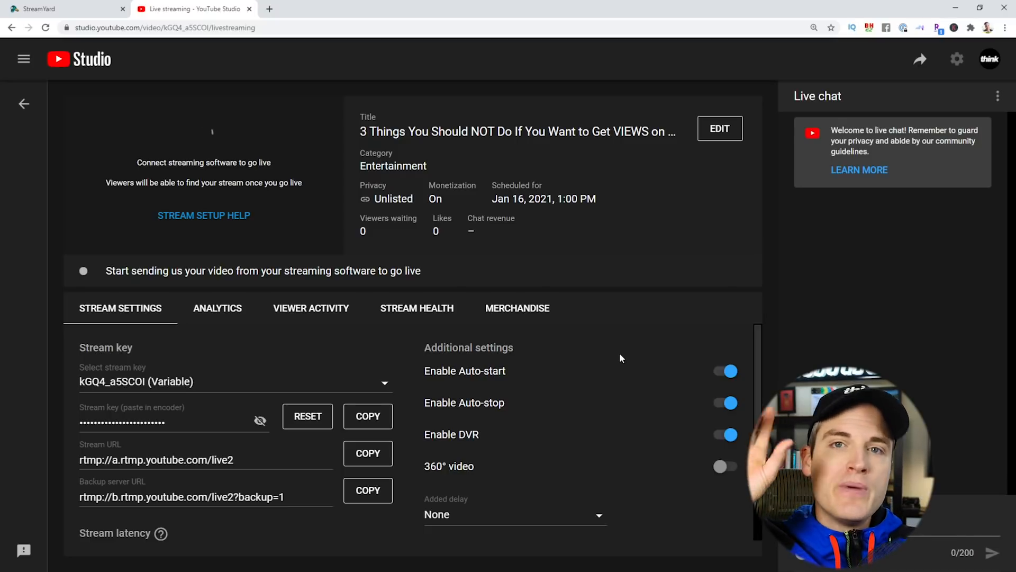
- Return to Content > Live and open the upcoming stream's details page
click(77, 59)
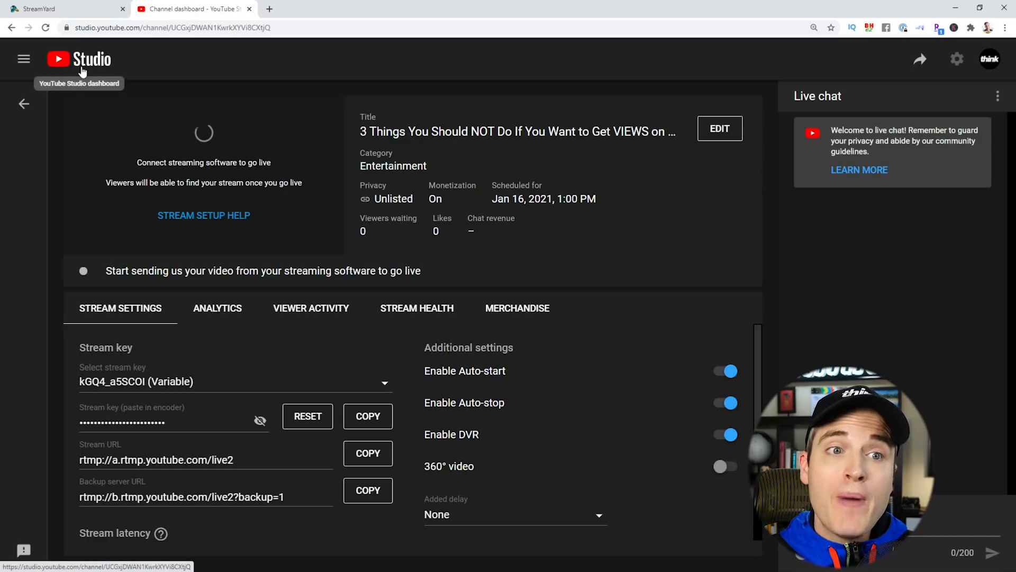
click(78, 60)
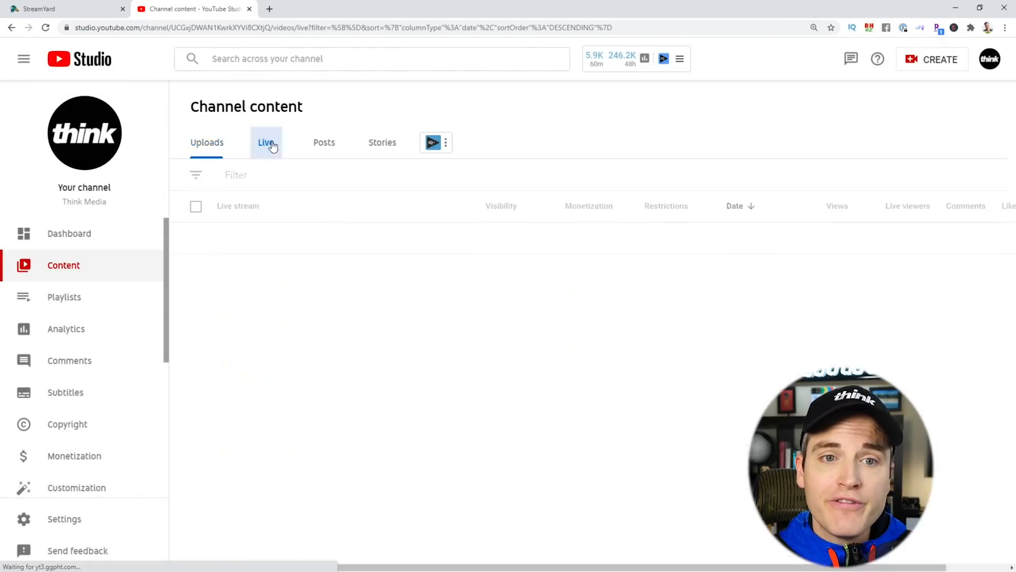
click(264, 141)
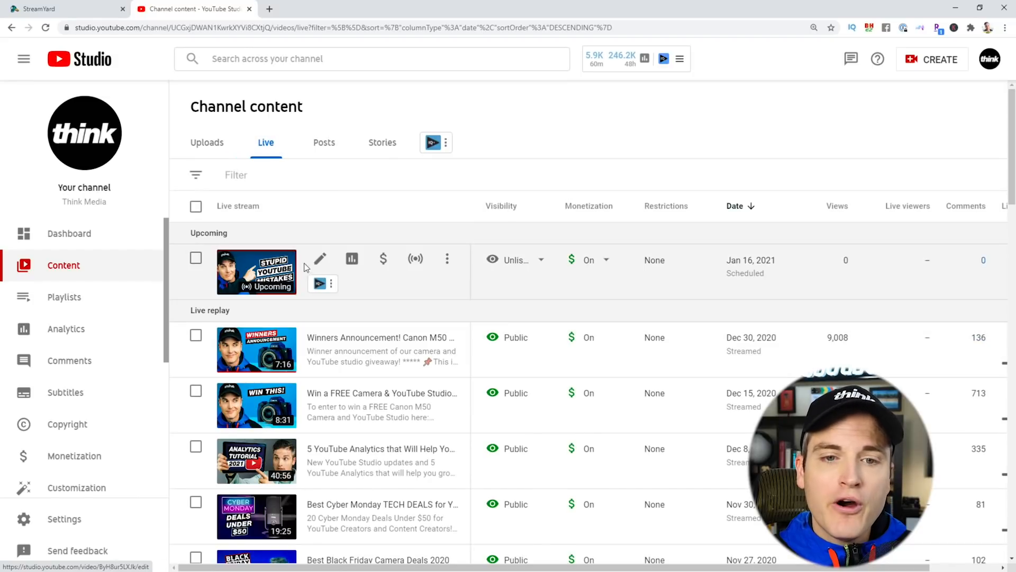
click(319, 260)
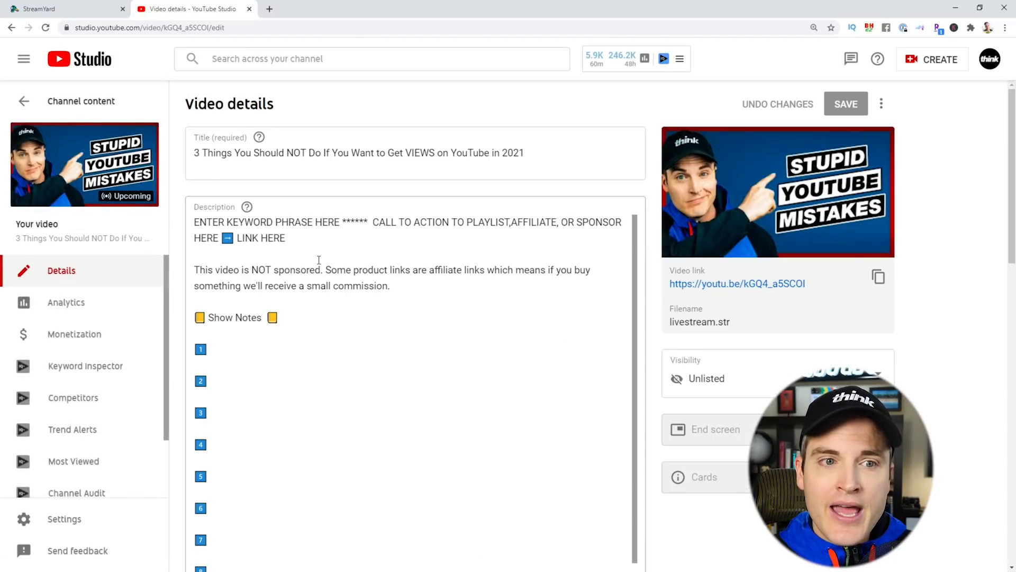
- Review the description template, selecting its keyword, call-to-action and Show Notes placeholders
double_click(296, 152)
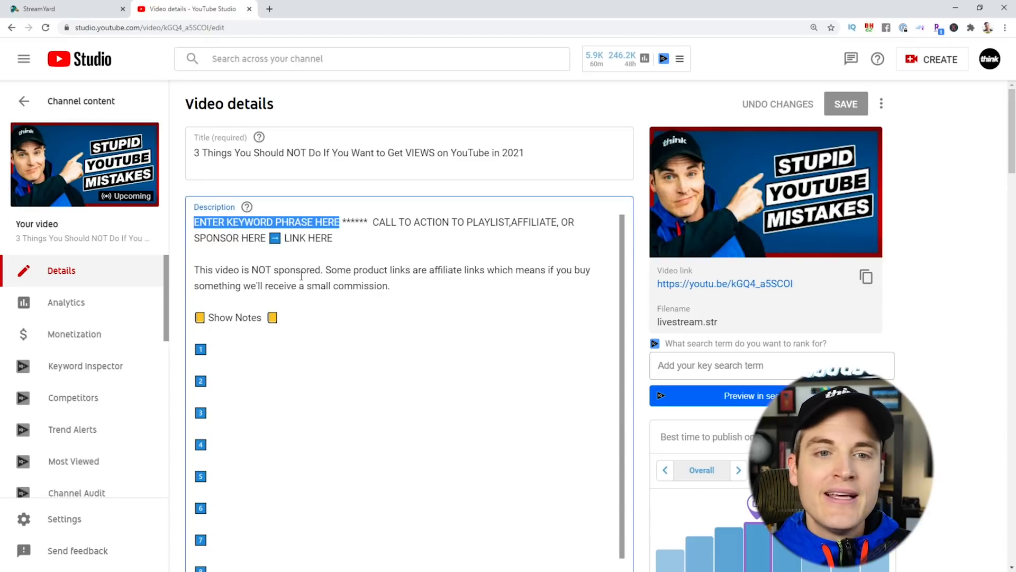
click(340, 221)
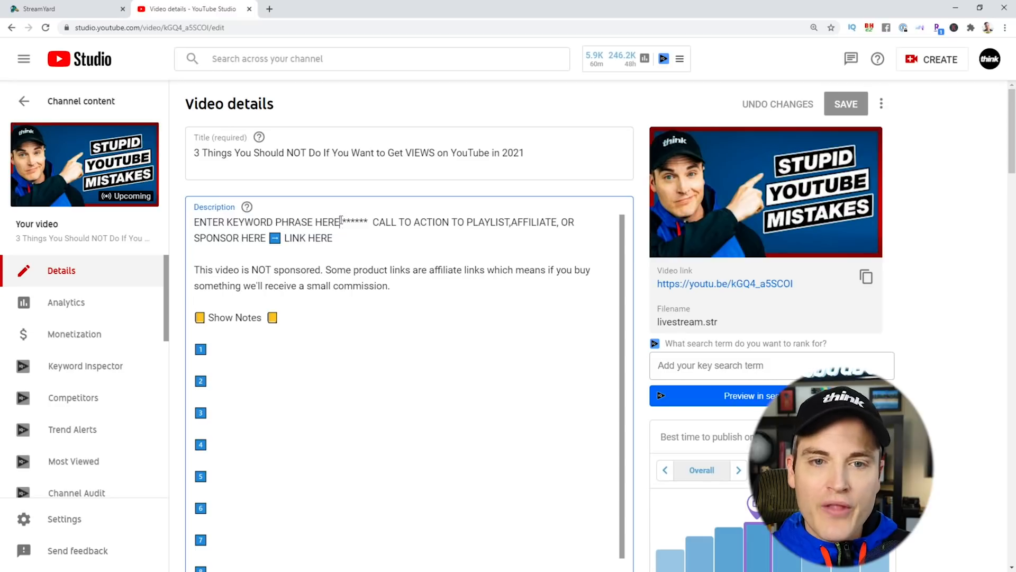
double_click(383, 221)
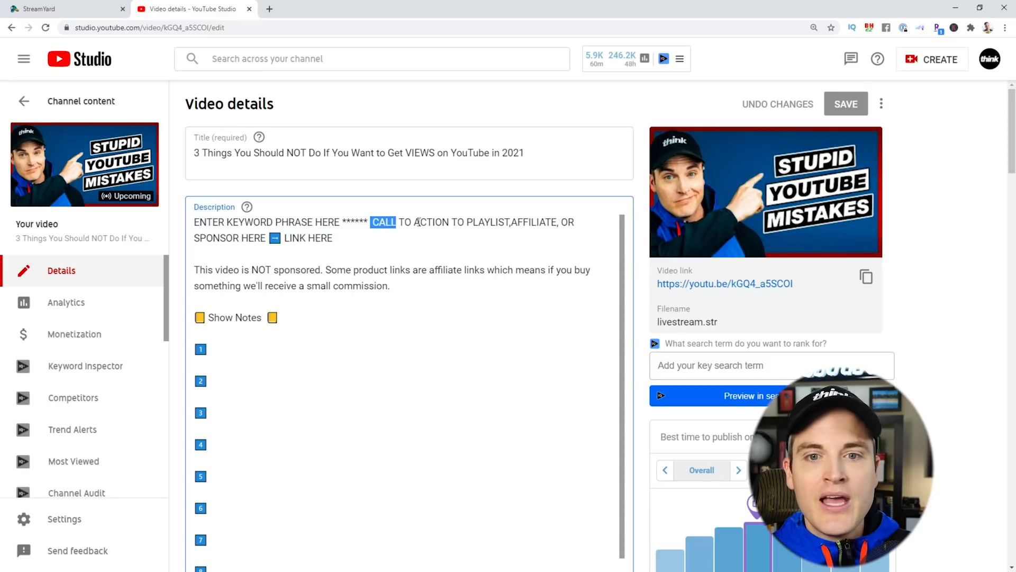
drag(372, 222, 336, 238)
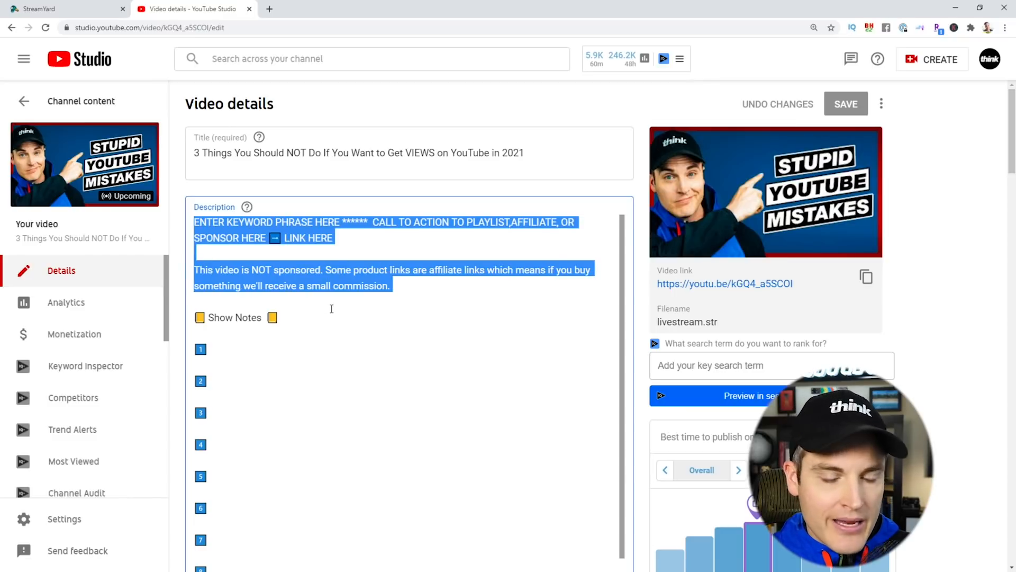
scroll(down, 3)
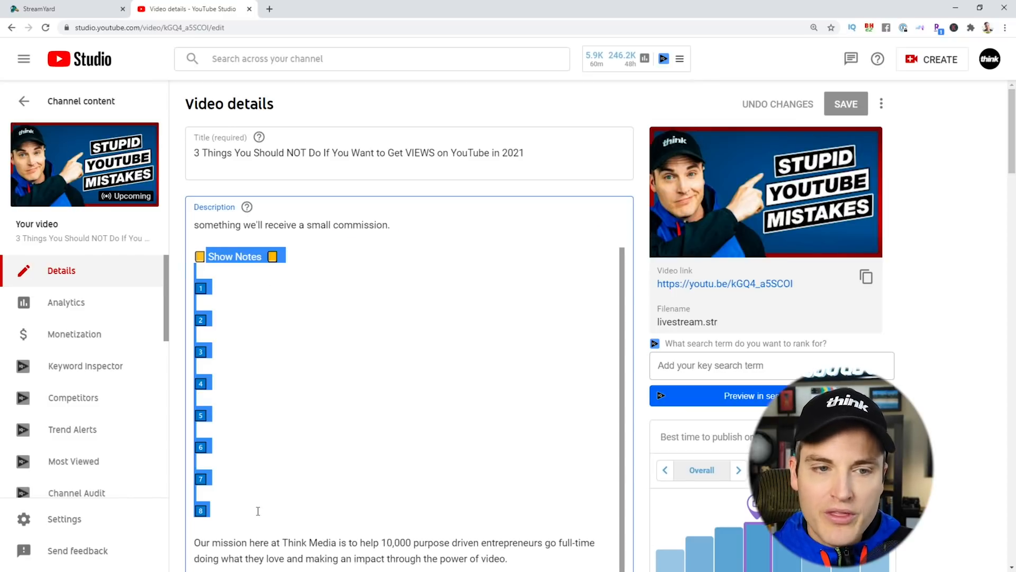
click(211, 288)
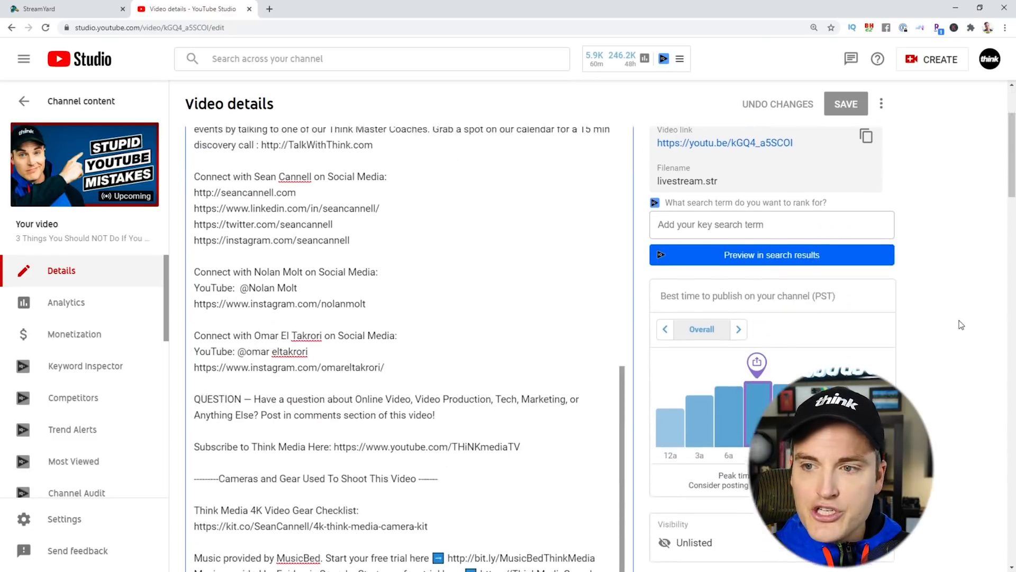
scroll(down, 3)
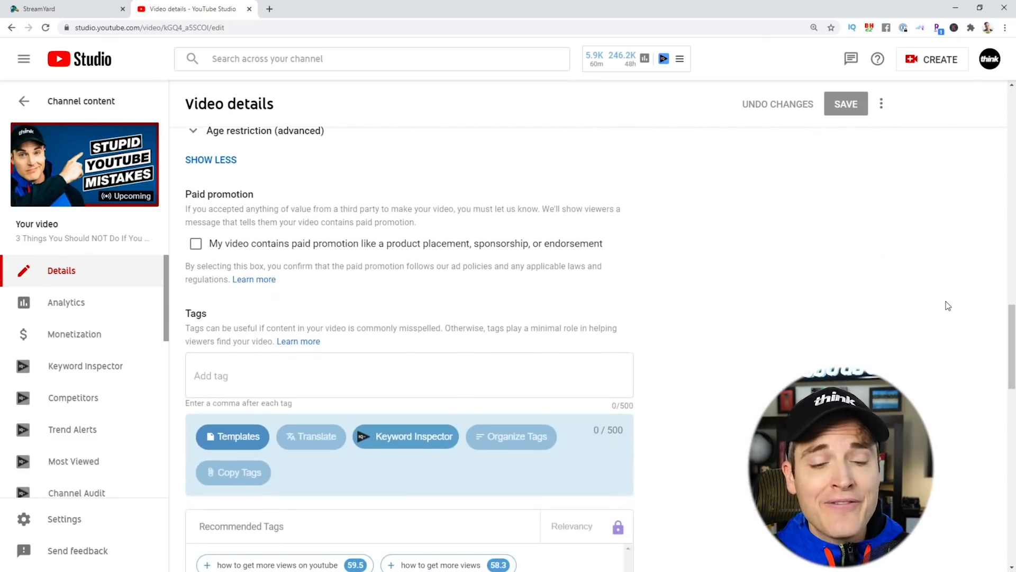
click(409, 362)
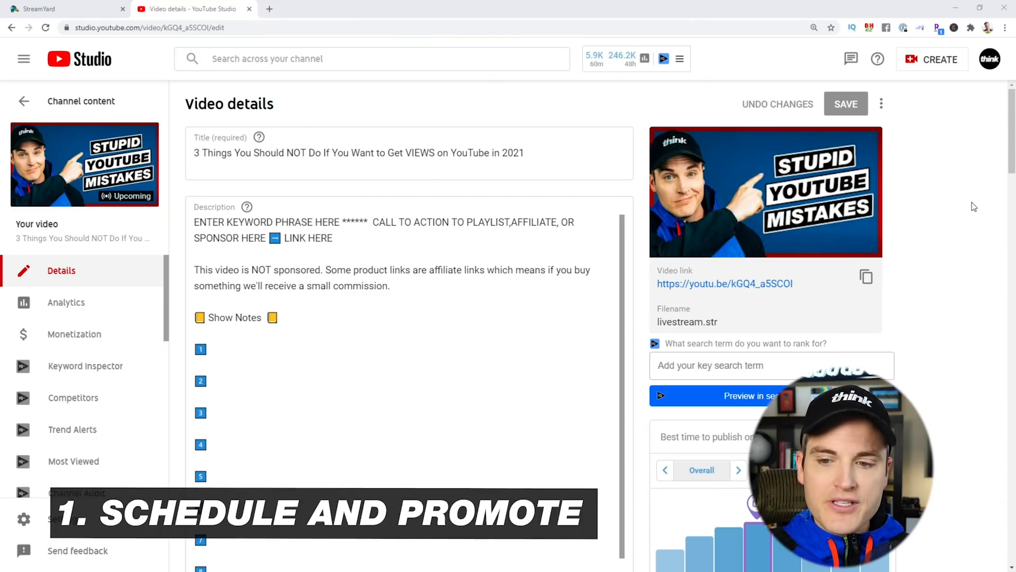
- Select the stream's video link and open its YouTube watch page in a new tab
scroll(down, 3)
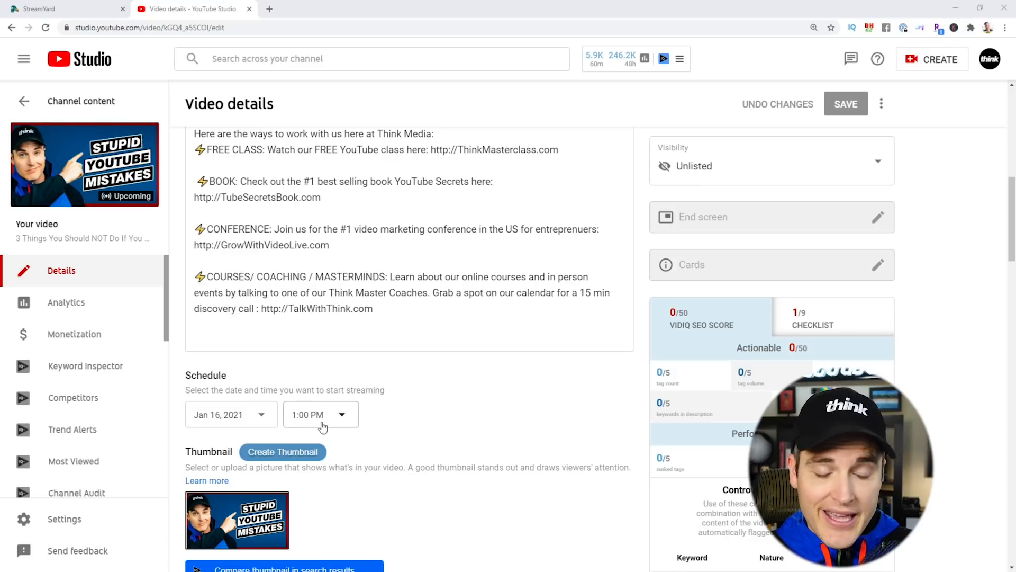
scroll(up, 3)
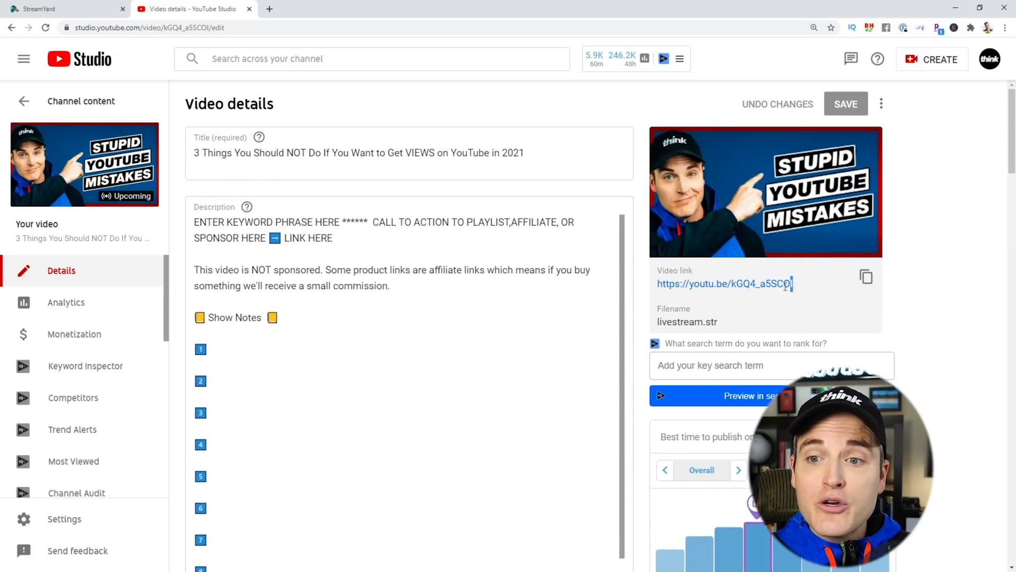
double_click(724, 283)
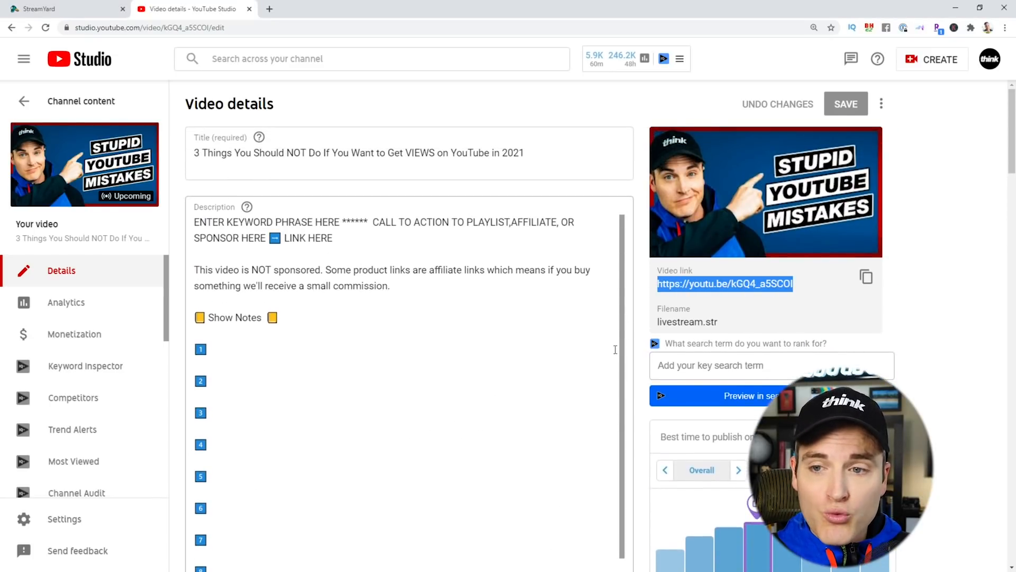
click(268, 8)
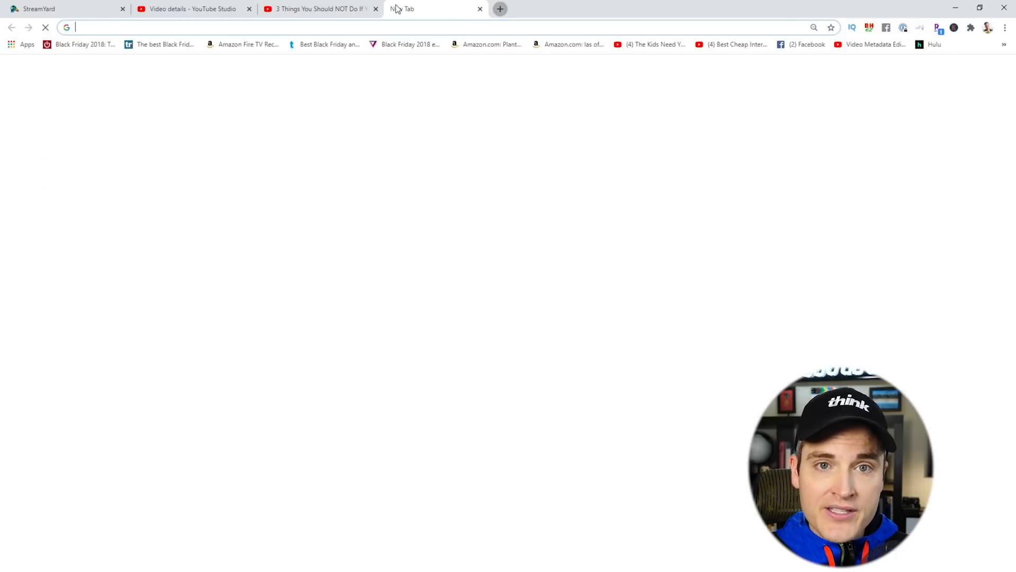
- Draft an 'I'm going live!' tweet with the thumbnail and link, then return to StreamYard
text(twitter.com/home)
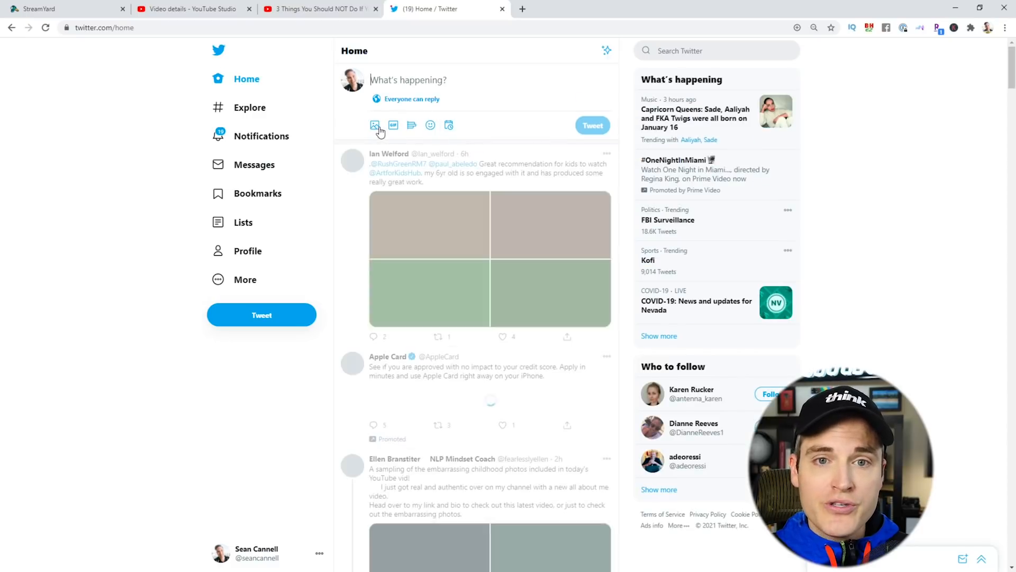
click(374, 124)
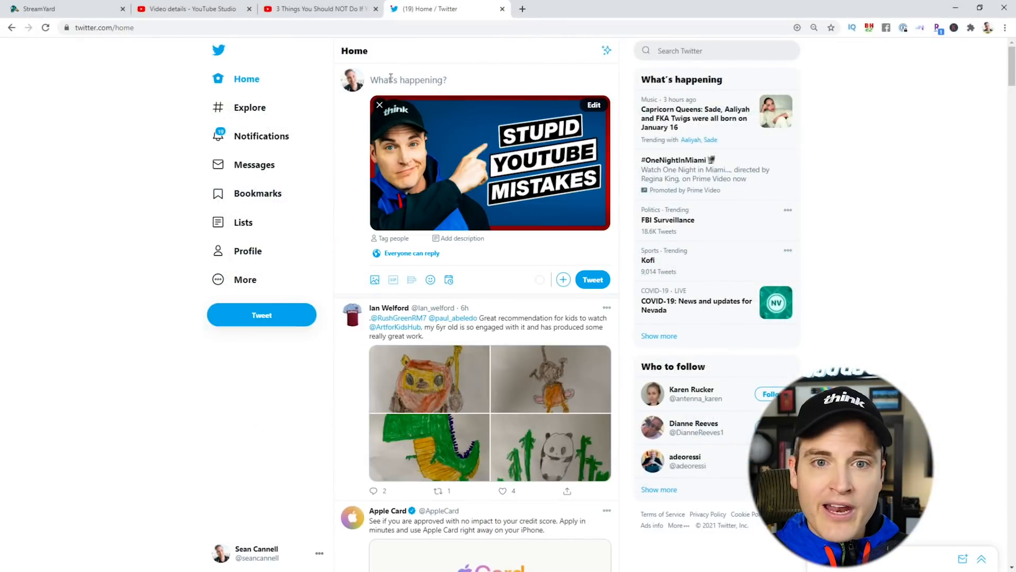
text(o)
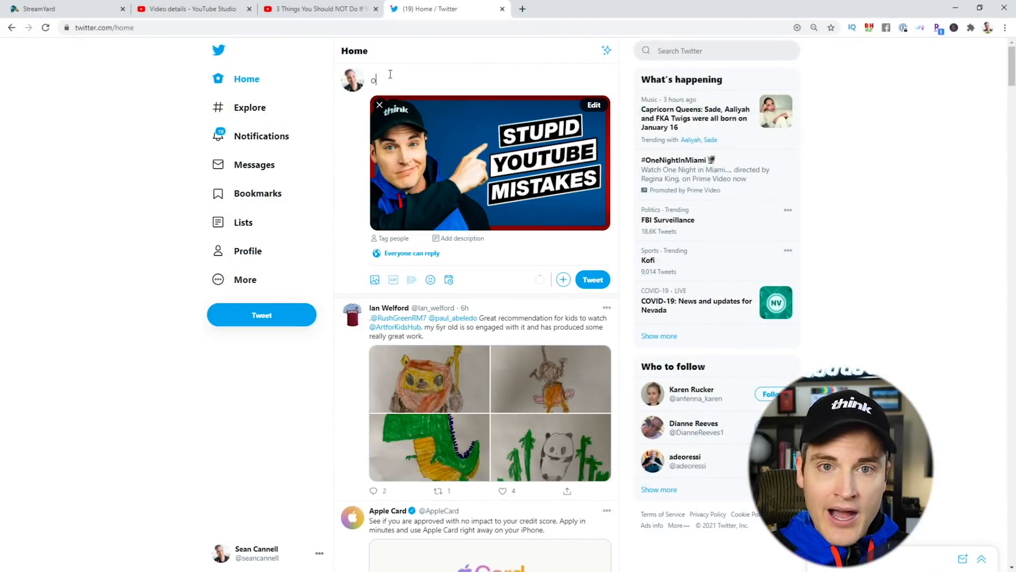
text(I'm going live! Soon! https://youtu.be/kGQ4_a5SCOI)
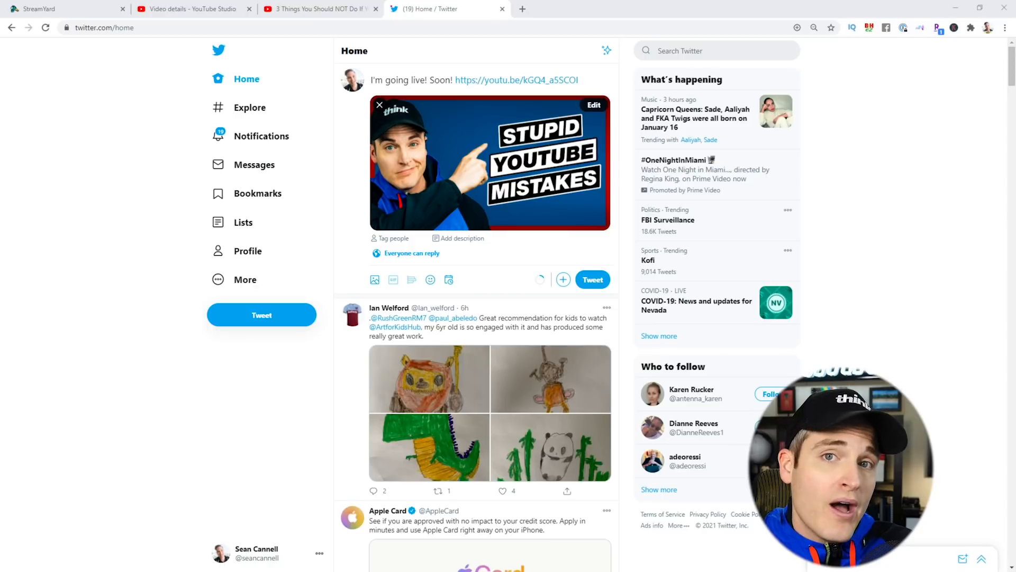
click(65, 8)
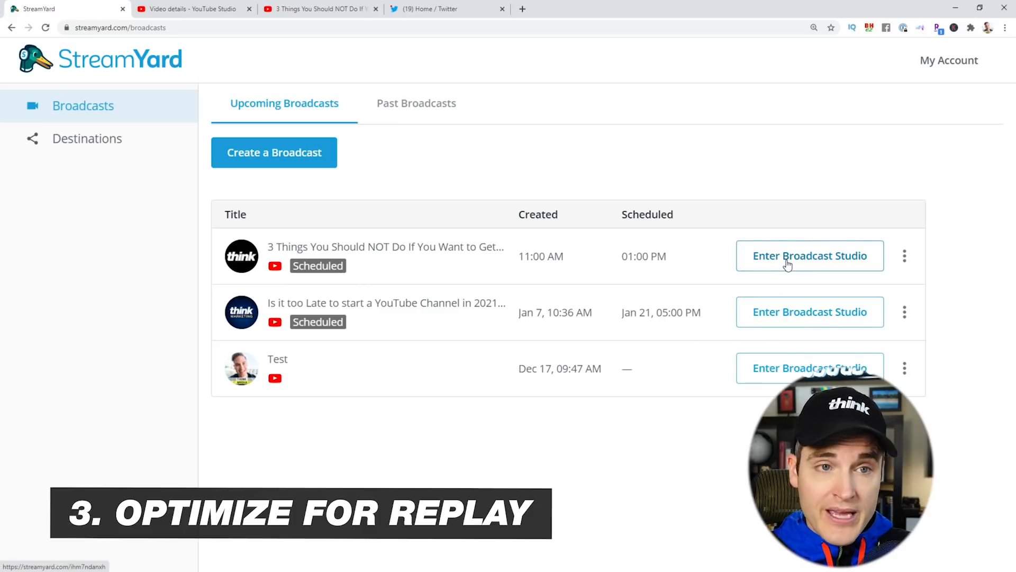
- Enter the broadcast studio without mic or cam and dismiss the device warning
click(809, 255)
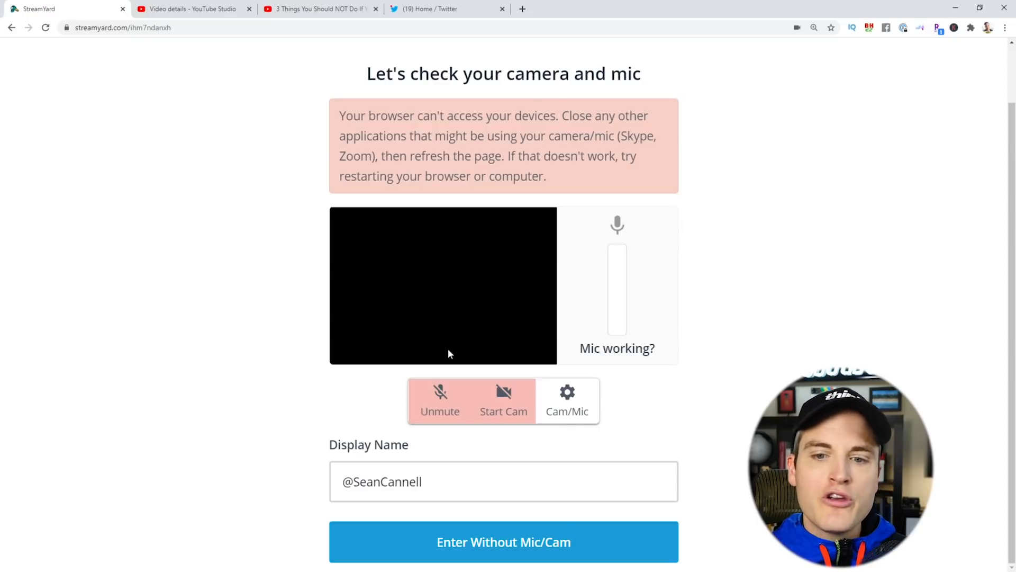
click(504, 542)
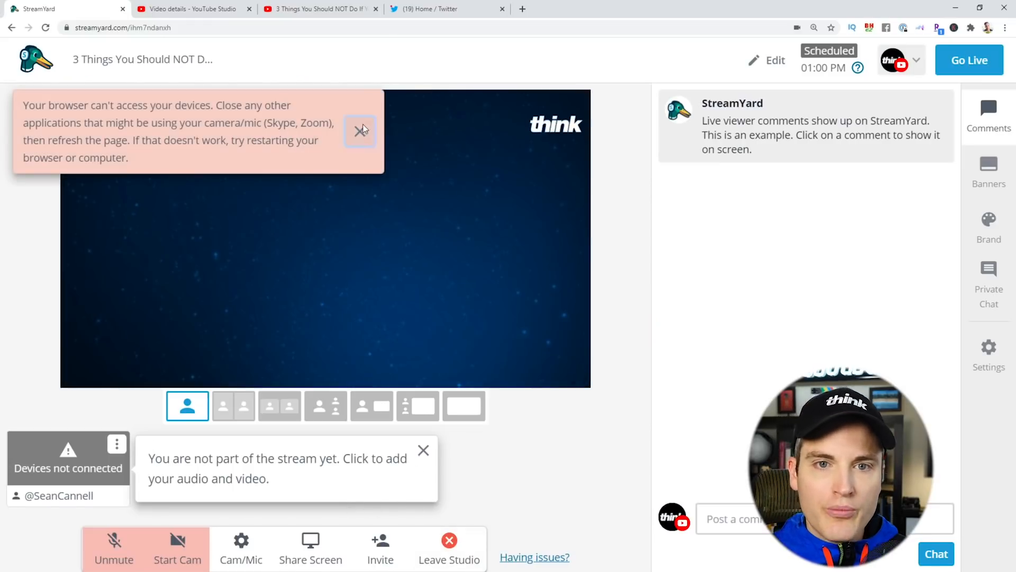
click(361, 131)
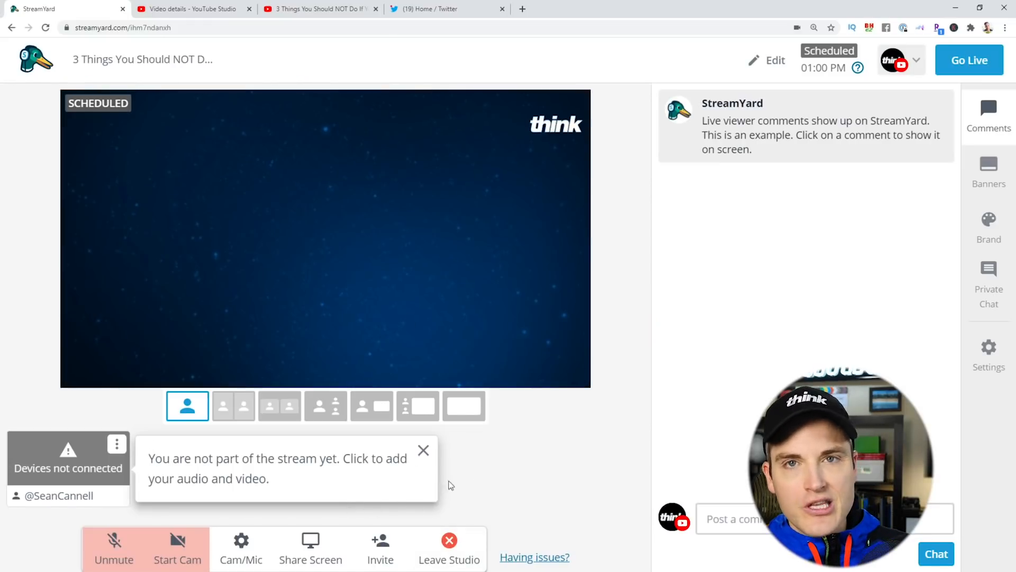
mouse_move(523, 459)
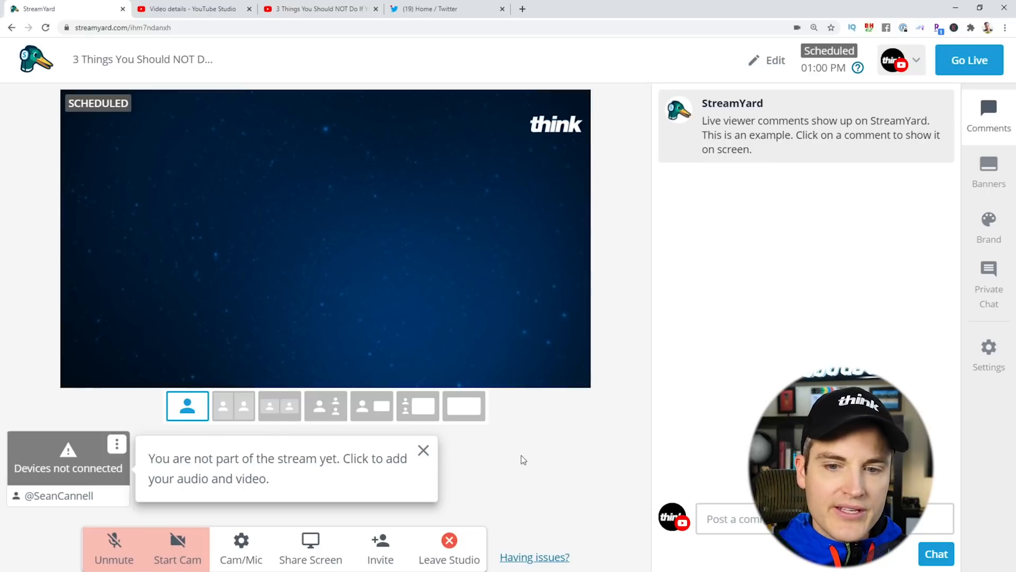